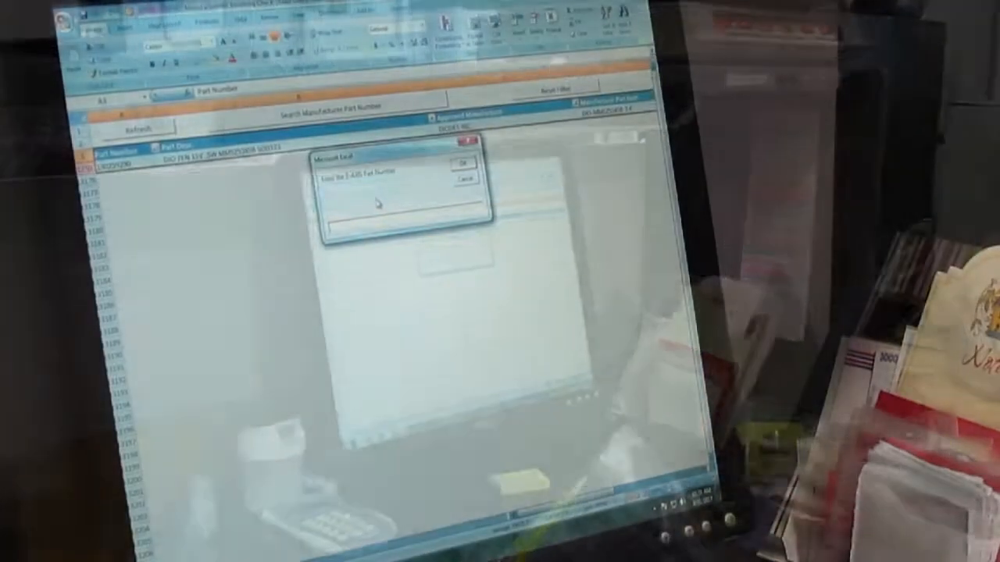
Submit part number 138259290 for lookup against the approved-parts list
type("138259290")
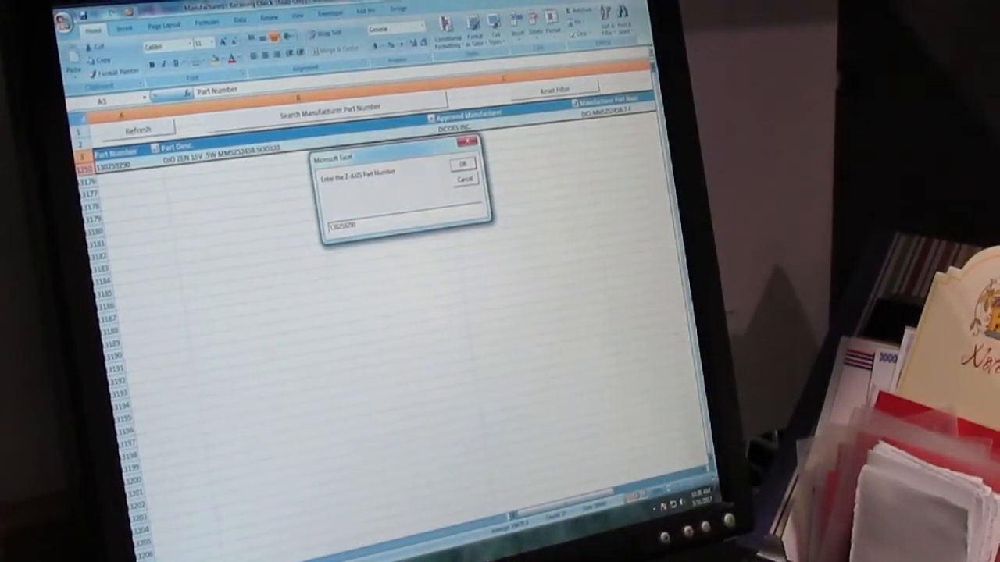
left_click(463, 164)
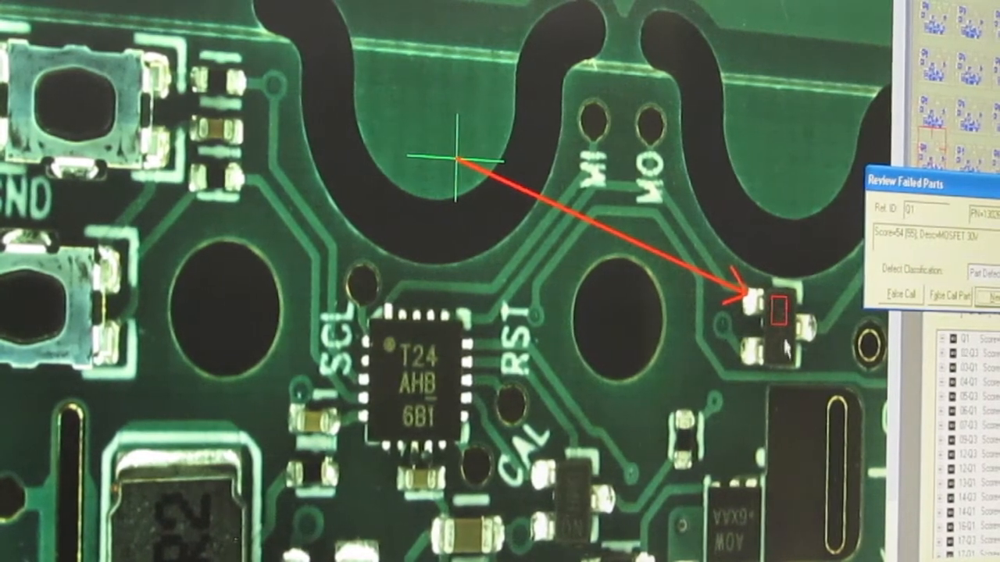
Show the edit, train and delete actions for the flagged component
right_click(773, 305)
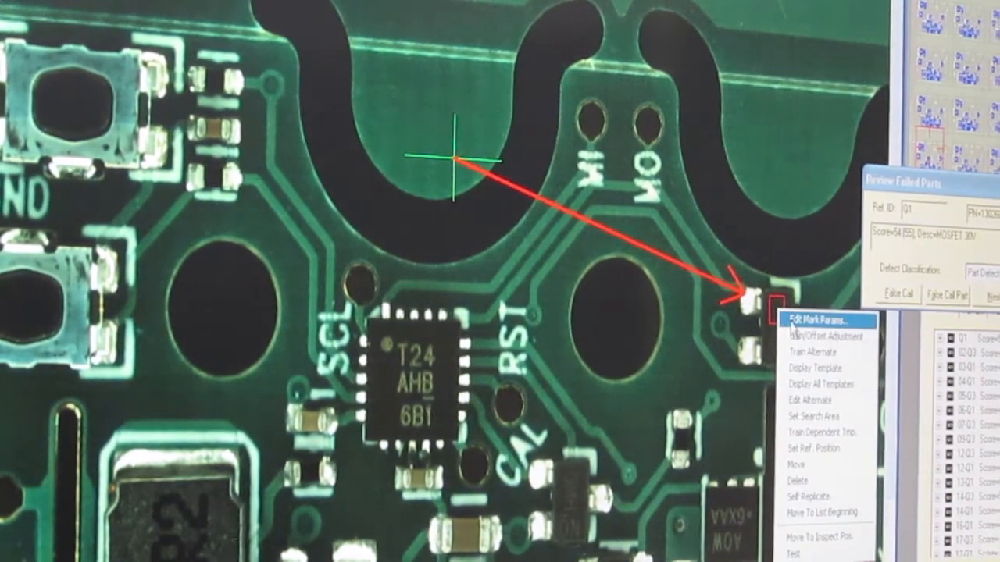